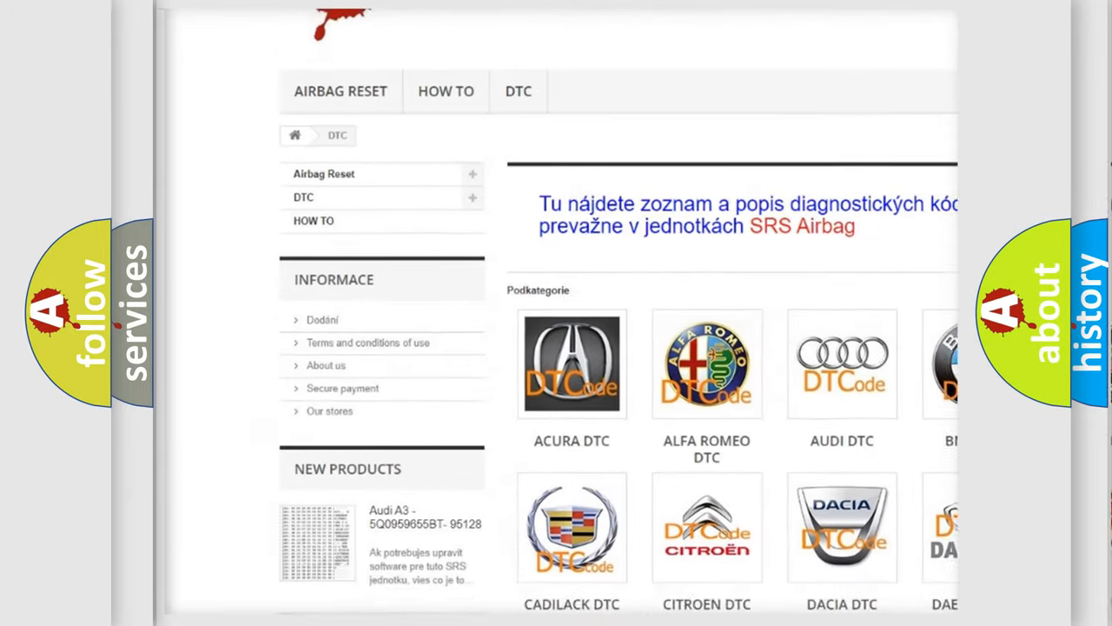
pyautogui.scroll(-3)
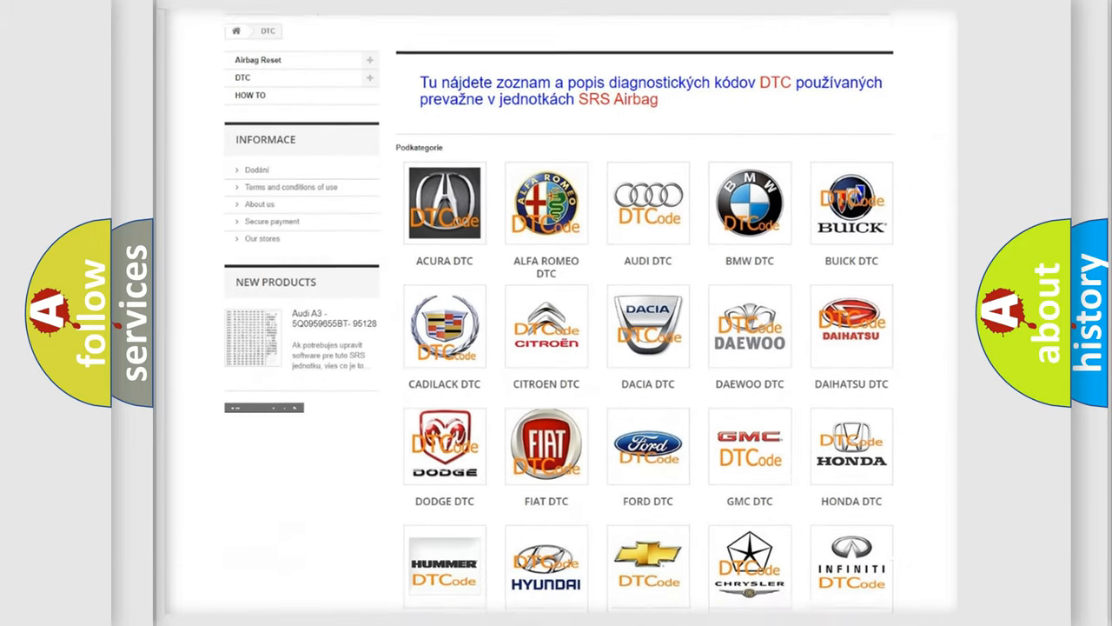
pyautogui.scroll(-3)
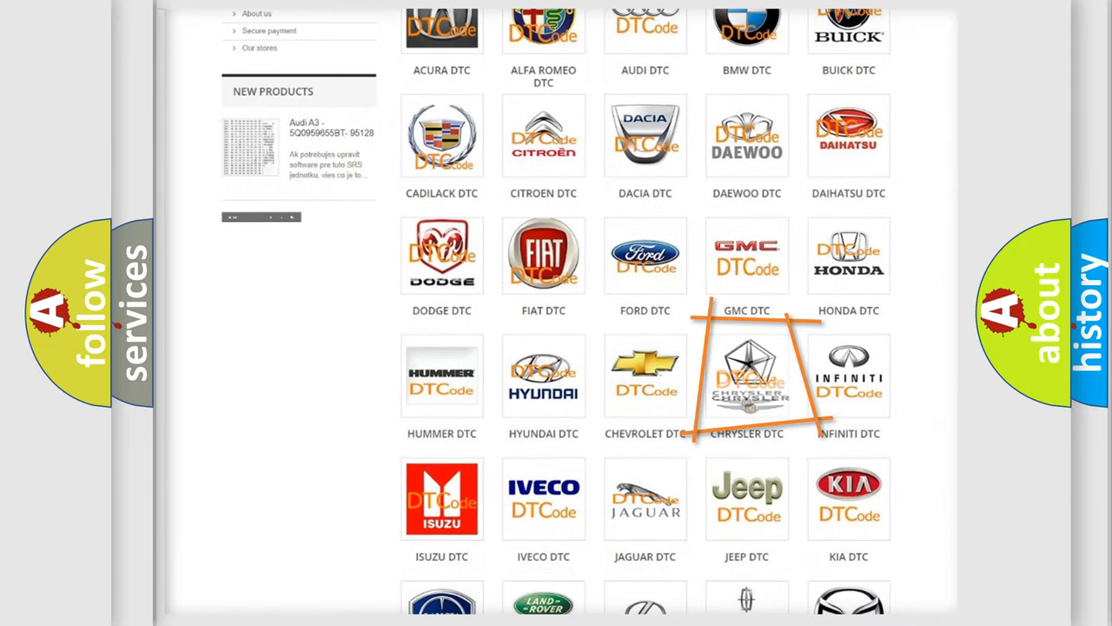